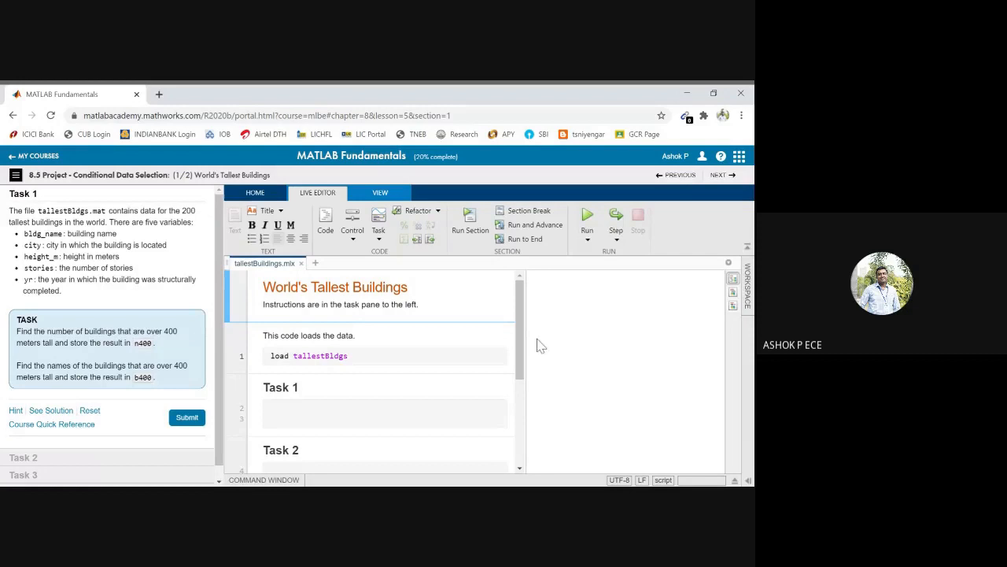
mouse_move(538, 366)
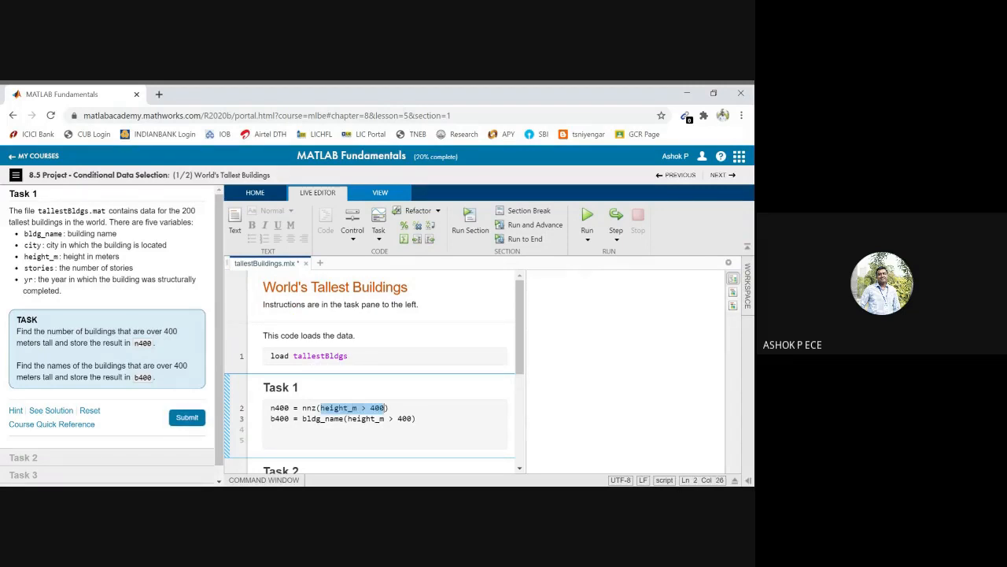
Submit the Task 1 code counting buildings over 400 m (n400 = 11) and listing their names
left_click(186, 417)
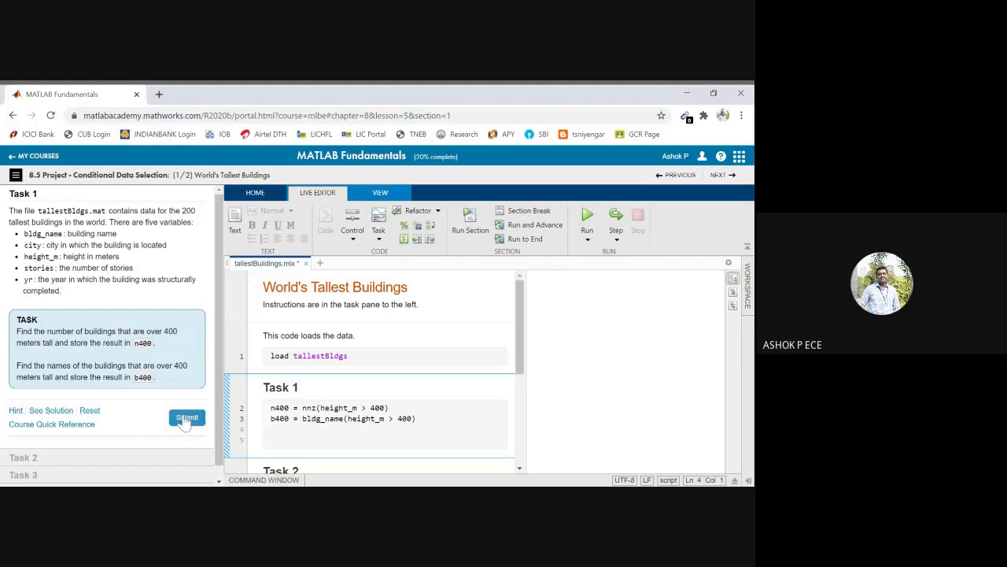
left_click(187, 417)
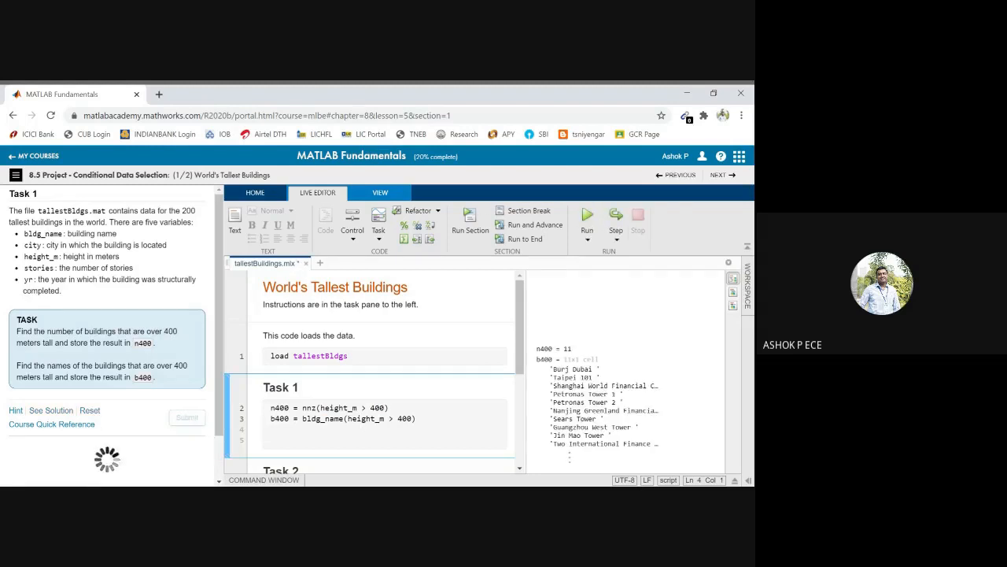
left_click(187, 417)
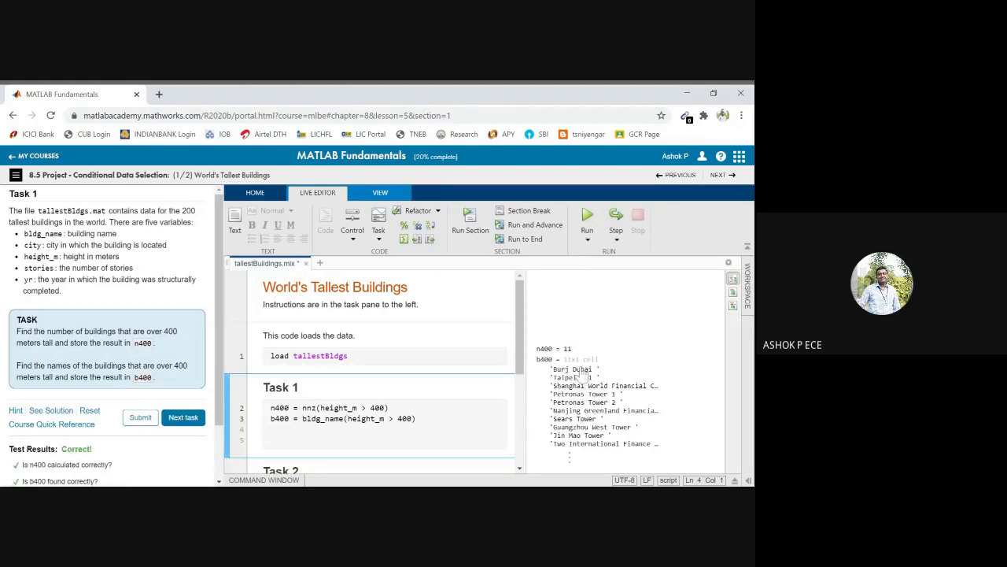
mouse_move(590, 441)
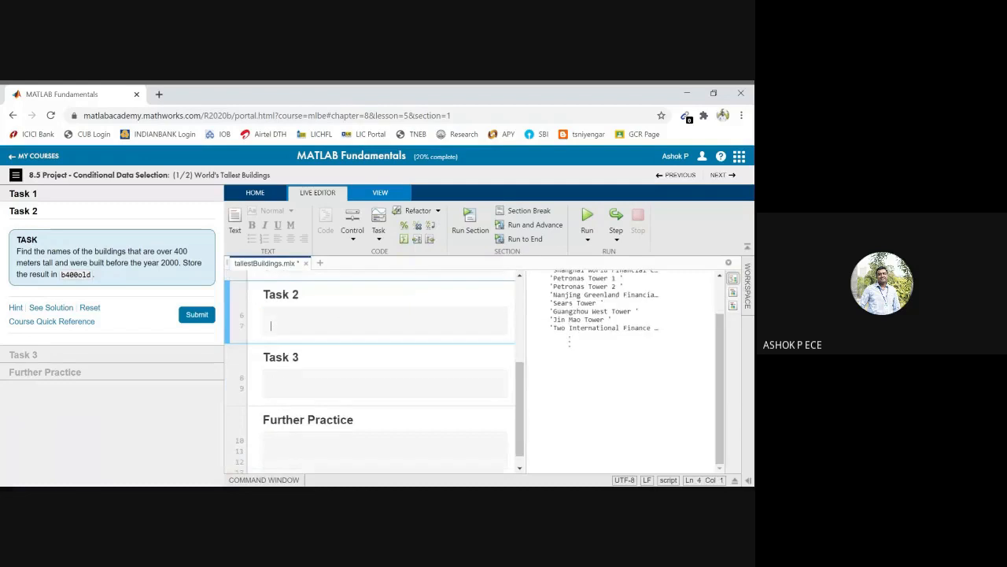
Add b400old = bldg_name(height_m > 400 & yr < 2000) to Task 2 and submit it
type("b400old = bldg_name(height_m > 400 & yr < 2000)")
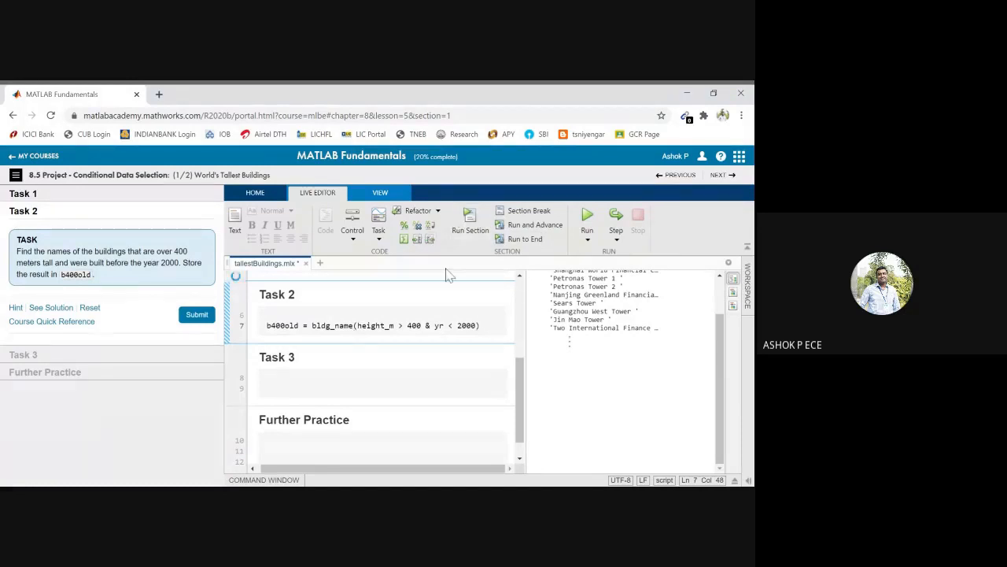
left_click(587, 215)
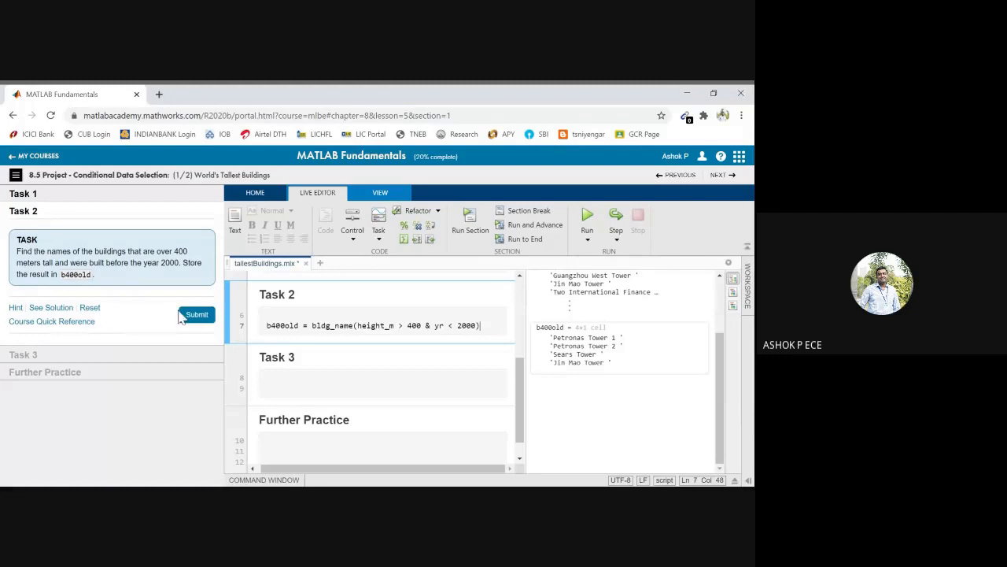
left_click(195, 315)
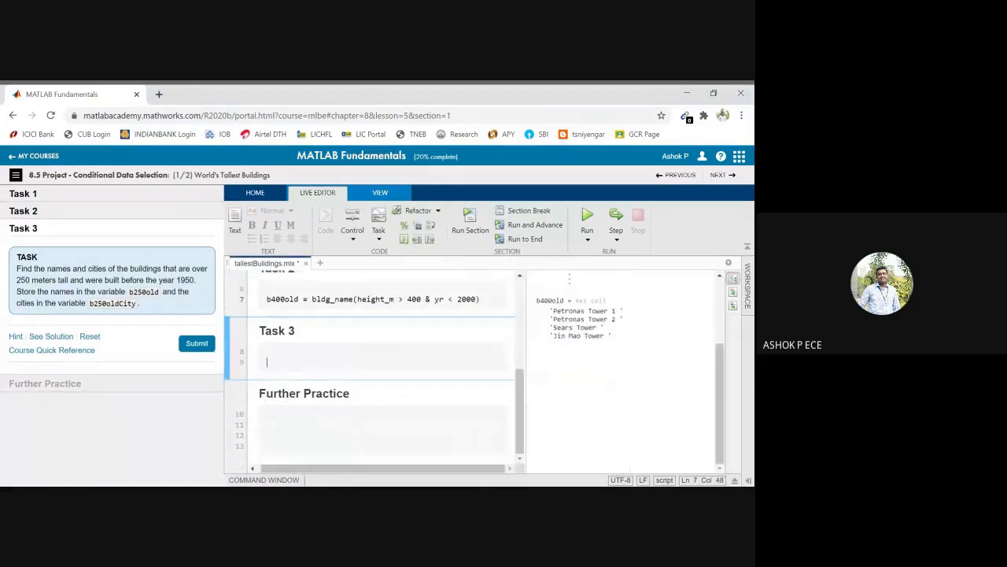
Add b250old = bldg_name(height_m > 250 & yr < 1950), submit Task 3, and continue to Global Temperatures
type("b250old = bldg_name(height_m > 250 & yr < 1950)")
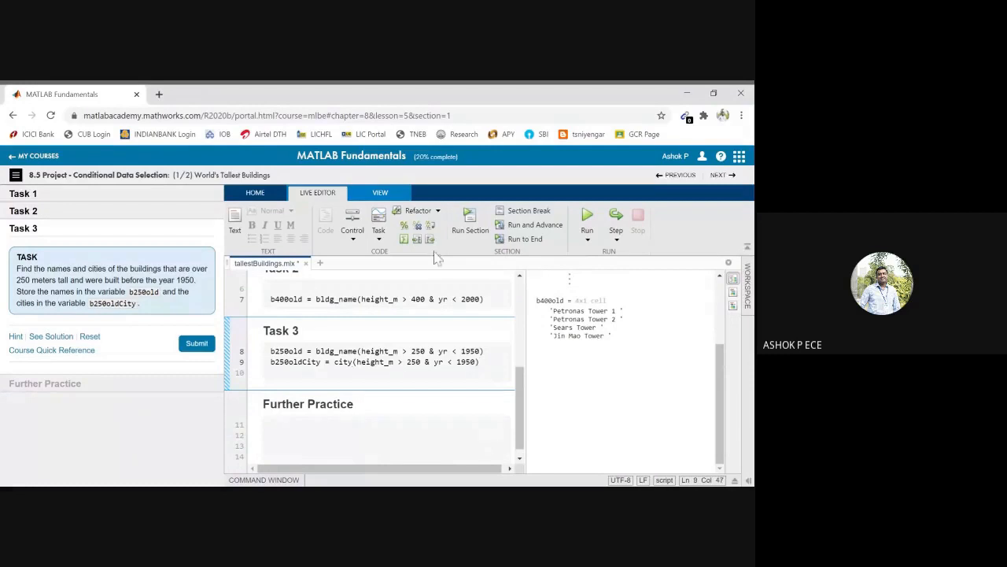
left_click(195, 343)
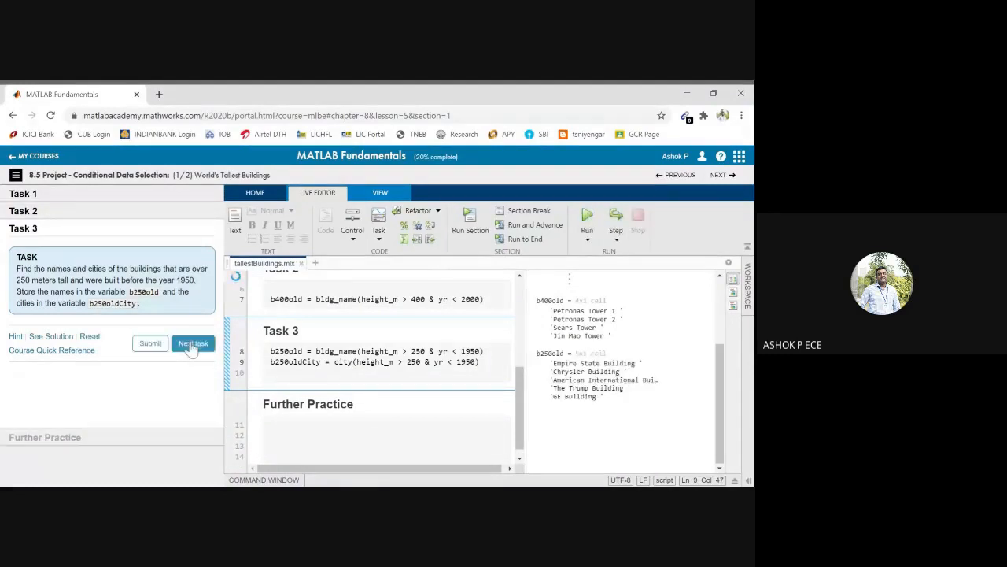
left_click(150, 343)
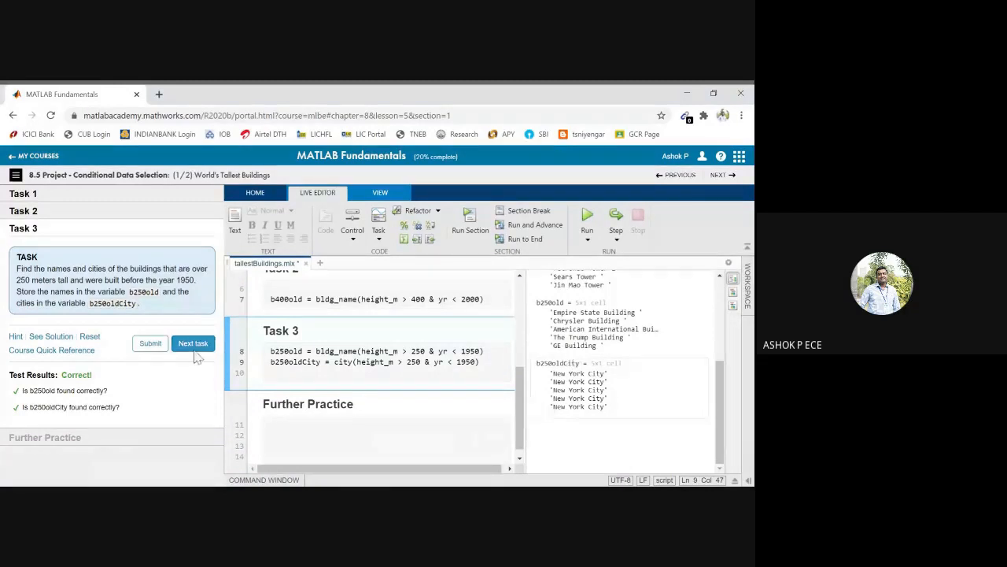
left_click(192, 343)
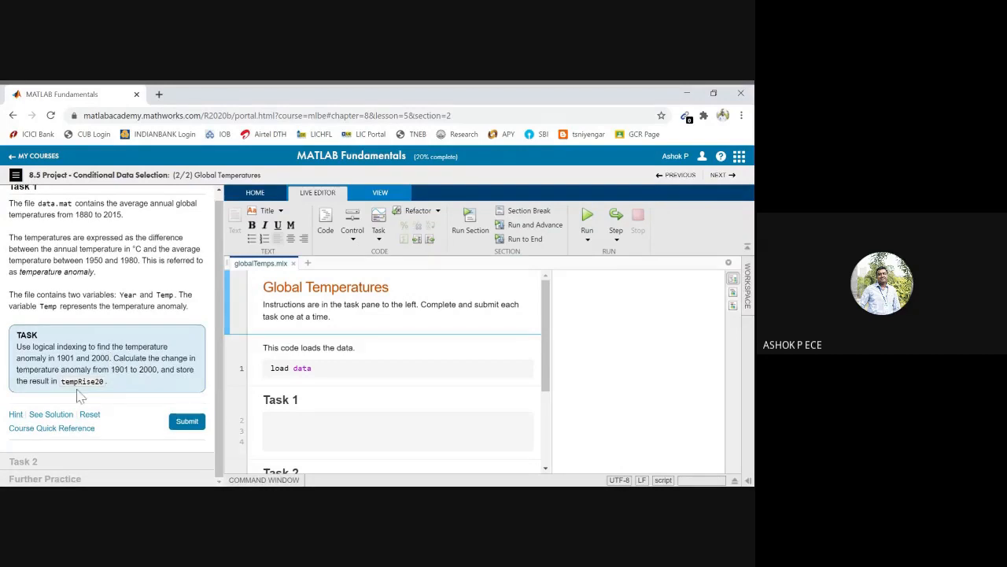
mouse_move(118, 382)
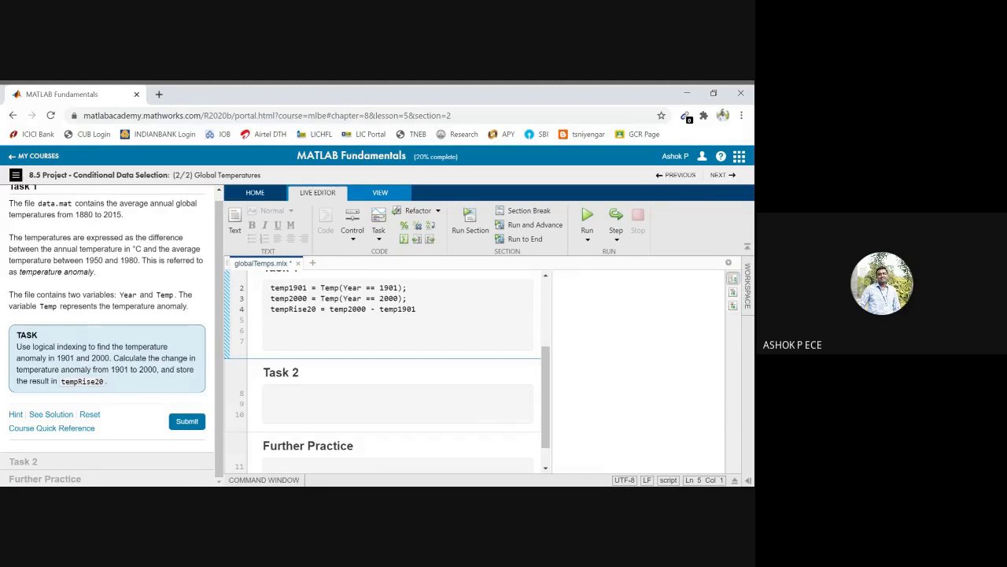
Review the temp1901 and temp2000 lookups and submit tempRise20 = temp2000 - temp1901 (0.56)
left_click_drag(321, 286, 406, 286)
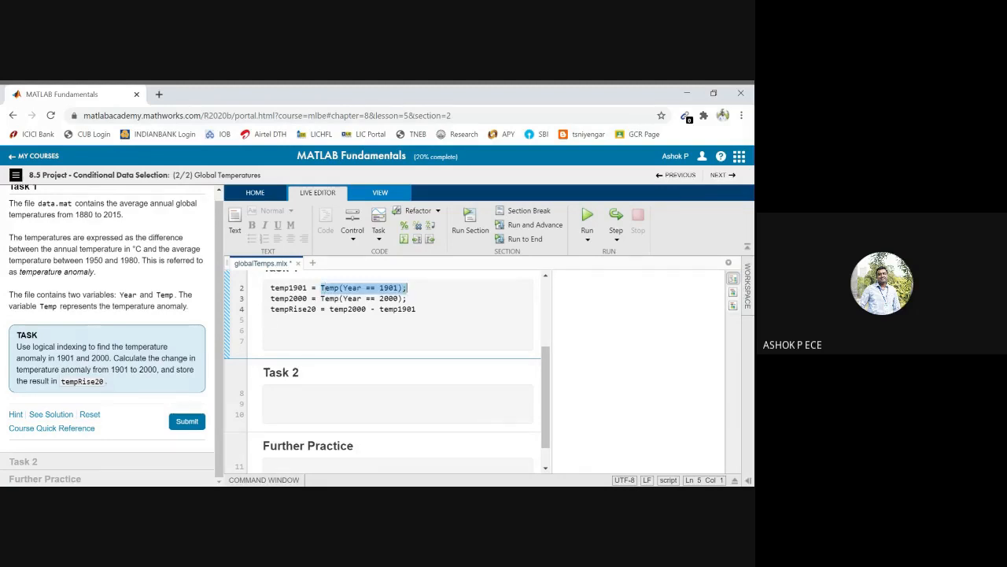
double_click(288, 297)
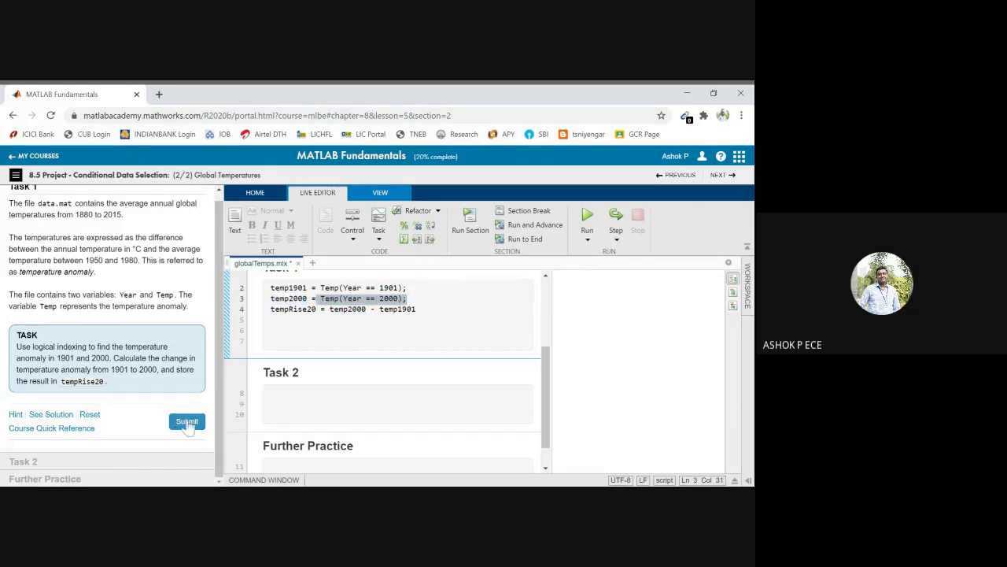
left_click(185, 422)
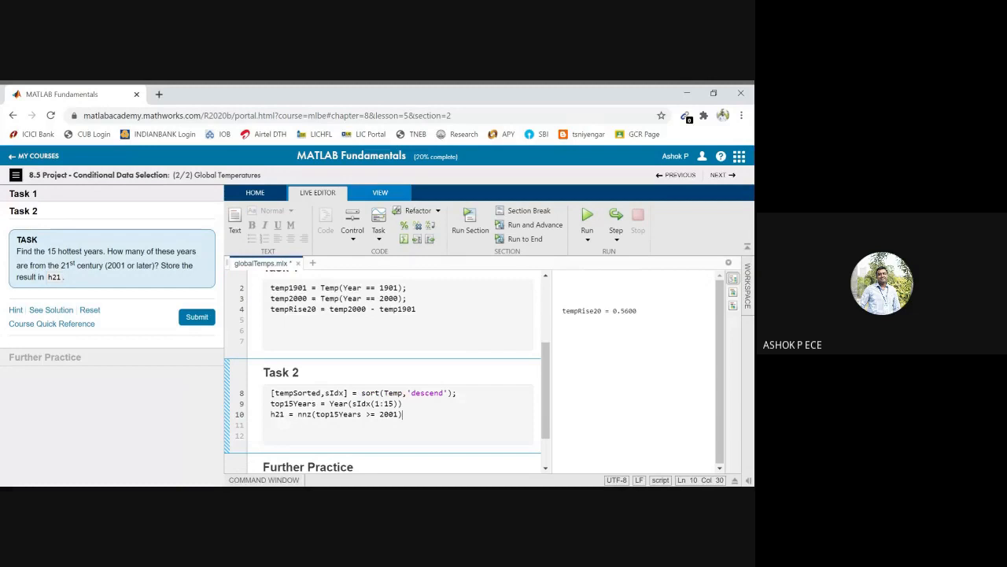
Submit the sorted top15Years and h21 = nnz(top15Years >= 2001) code (h21 = 14), then continue to Further Practice
left_click_drag(363, 394, 455, 394)
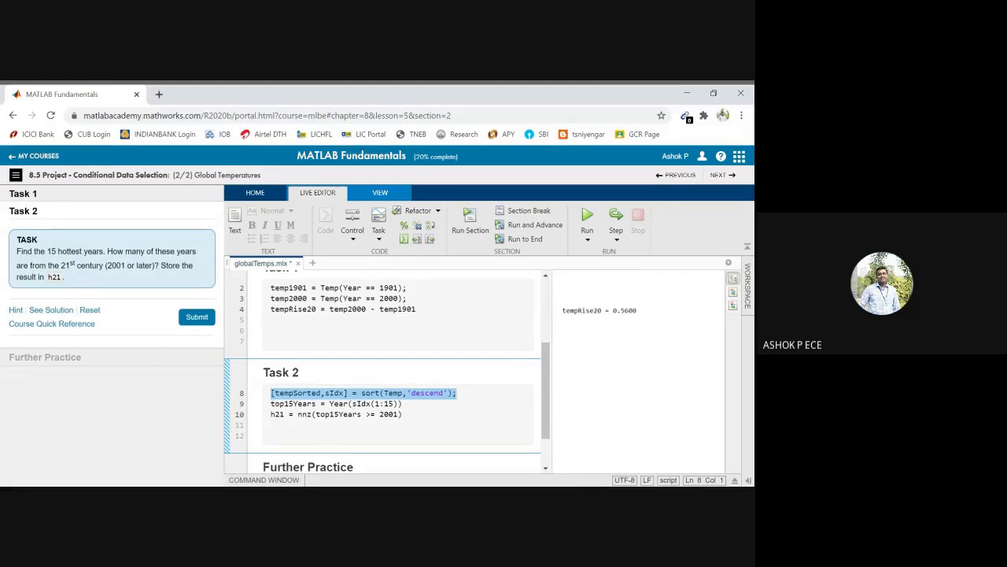
left_click(196, 316)
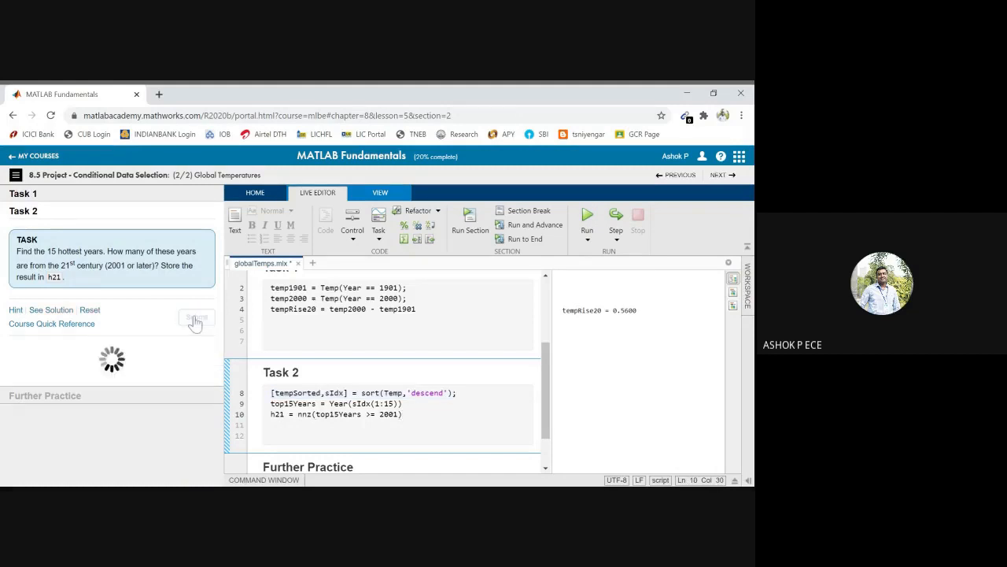
left_click(587, 220)
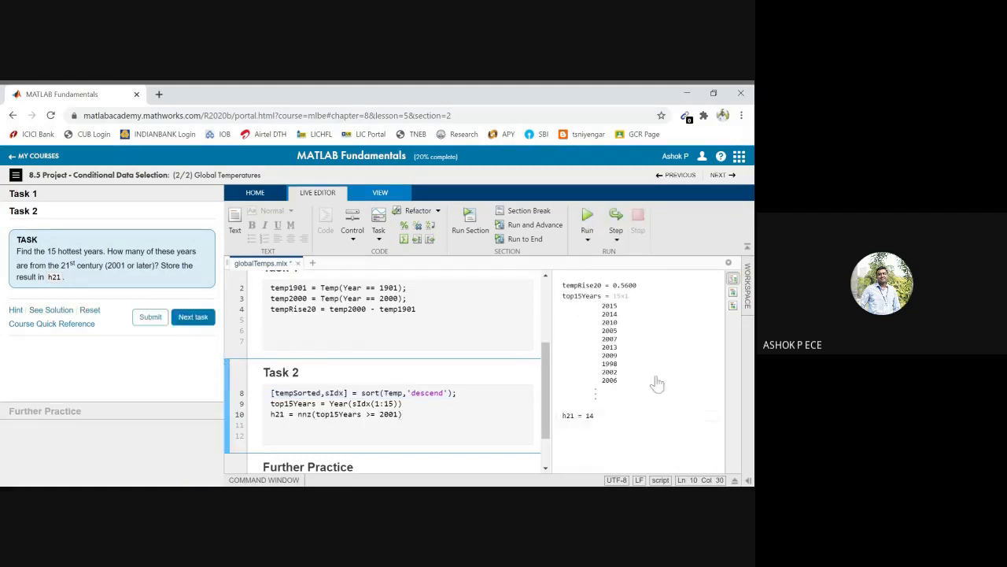
left_click(149, 316)
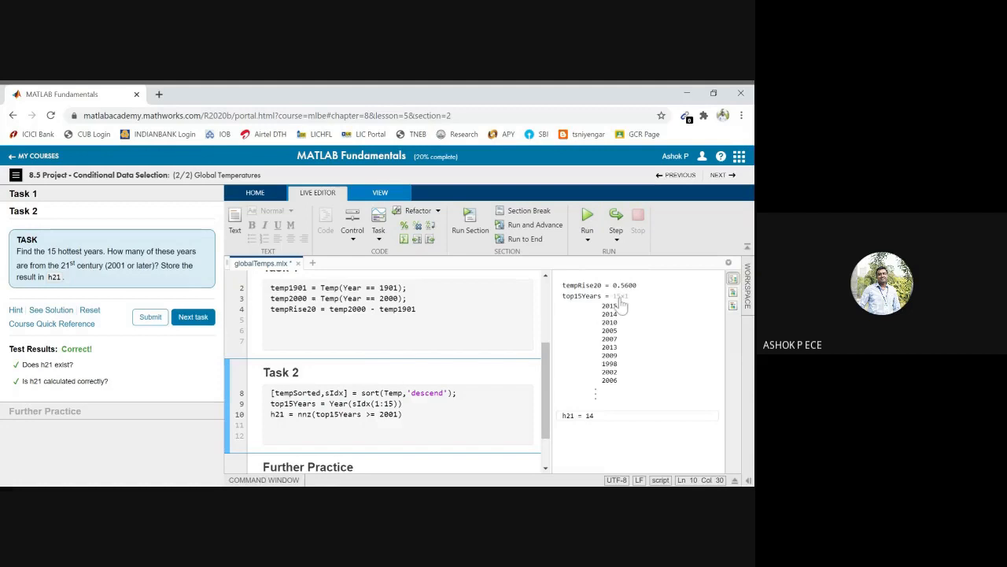
mouse_move(585, 312)
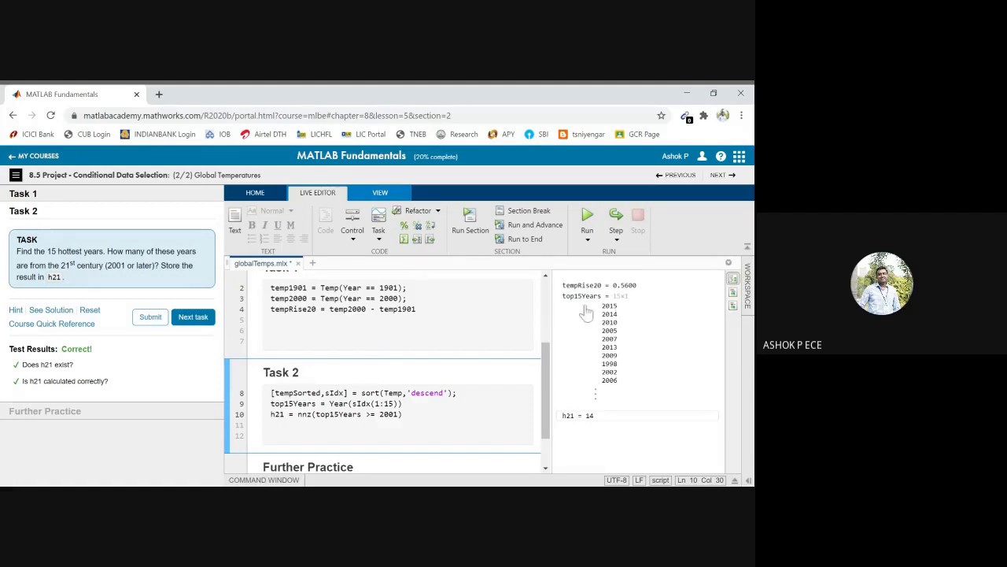
left_click(192, 316)
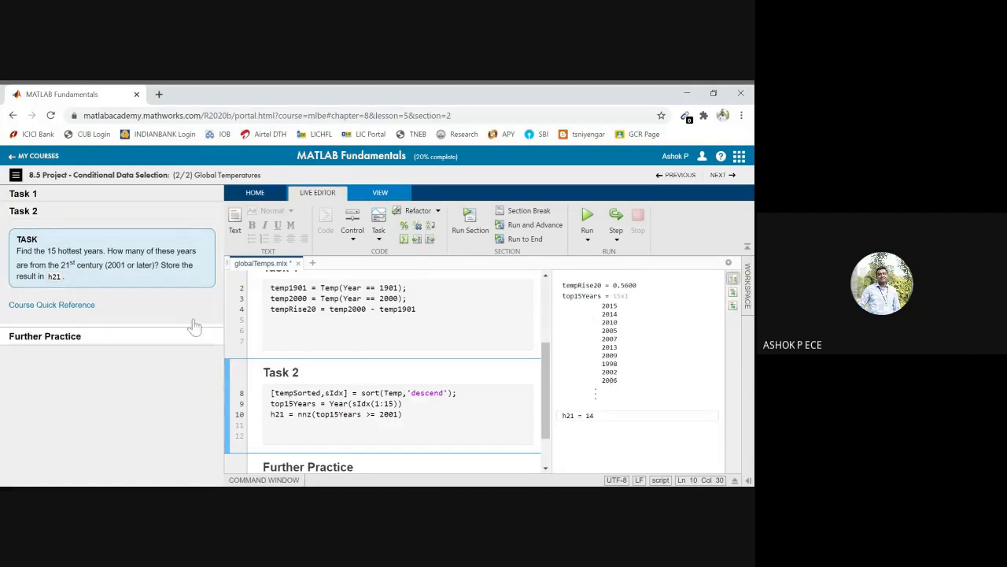